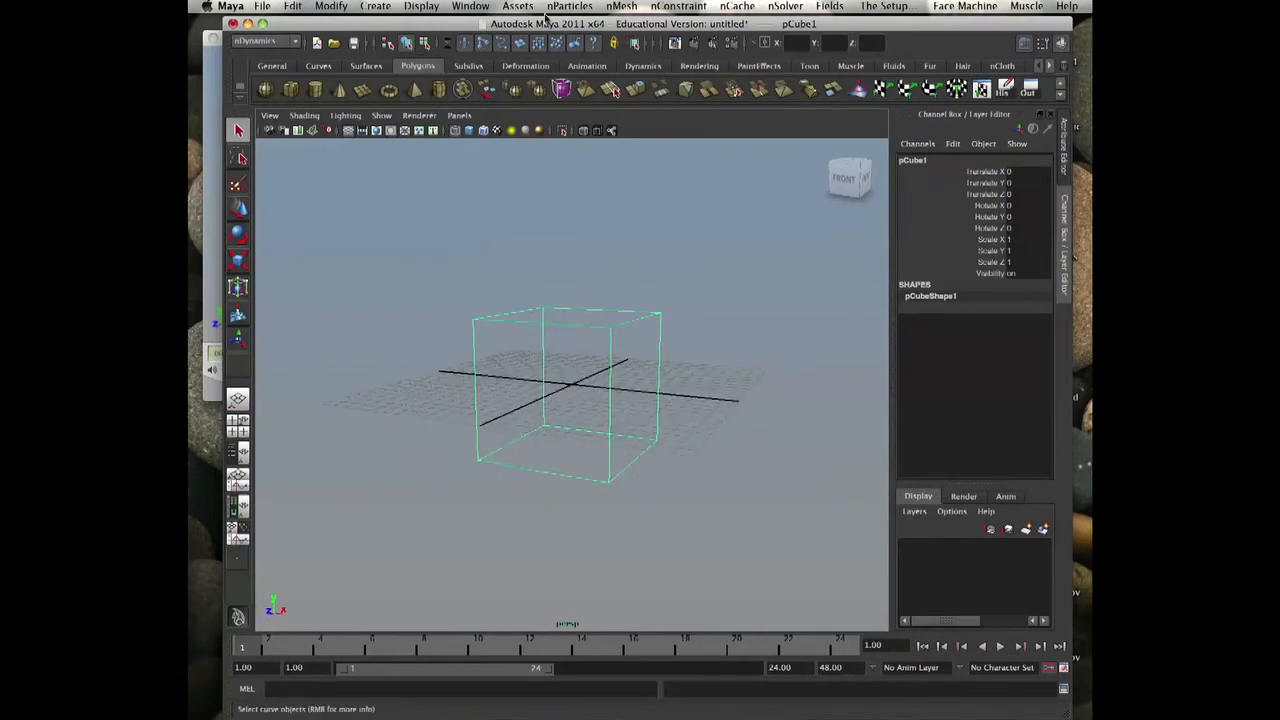
Step: Show the Create nParticles type list, with Water available, from the nParticles menu
click(570, 6)
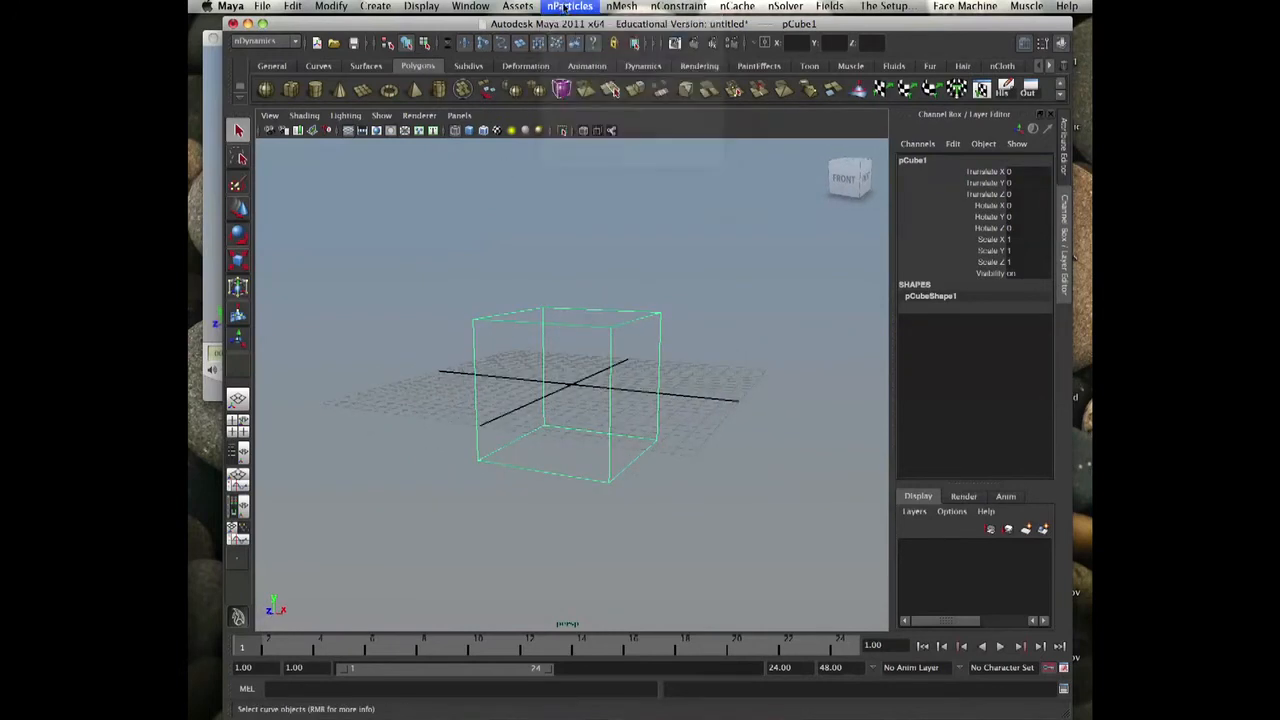
click(570, 6)
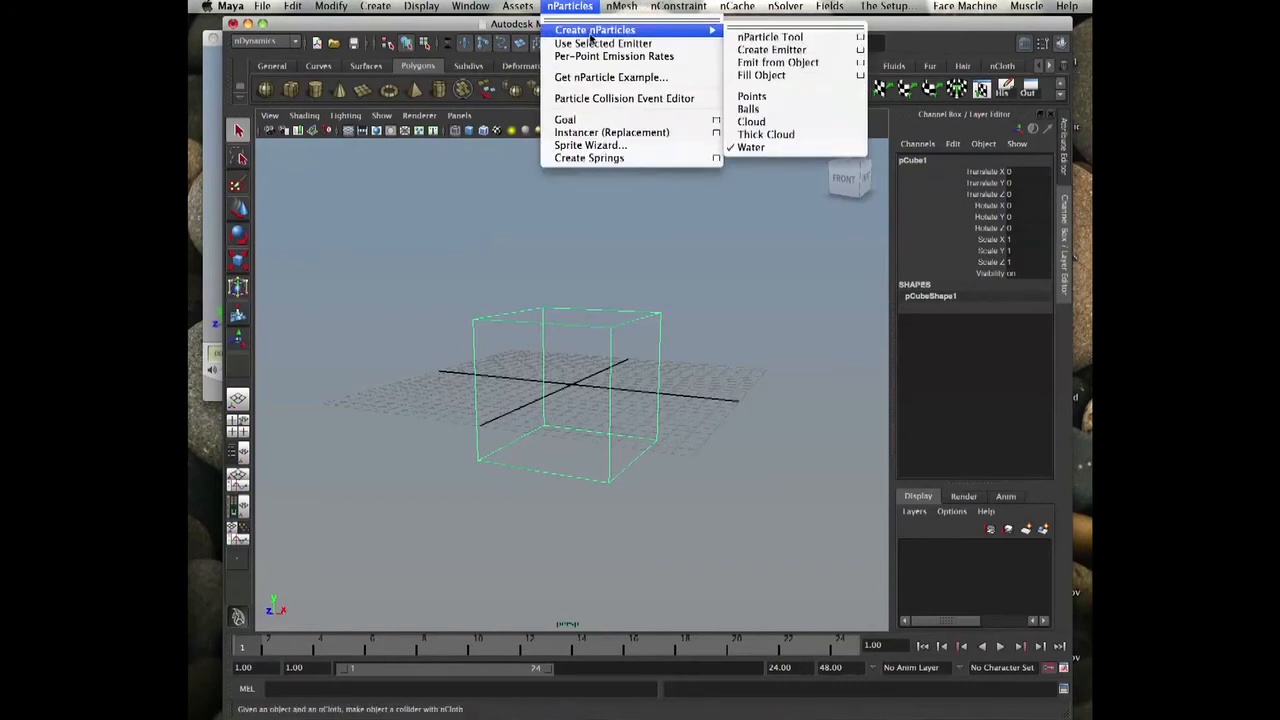
mouse_move(756, 170)
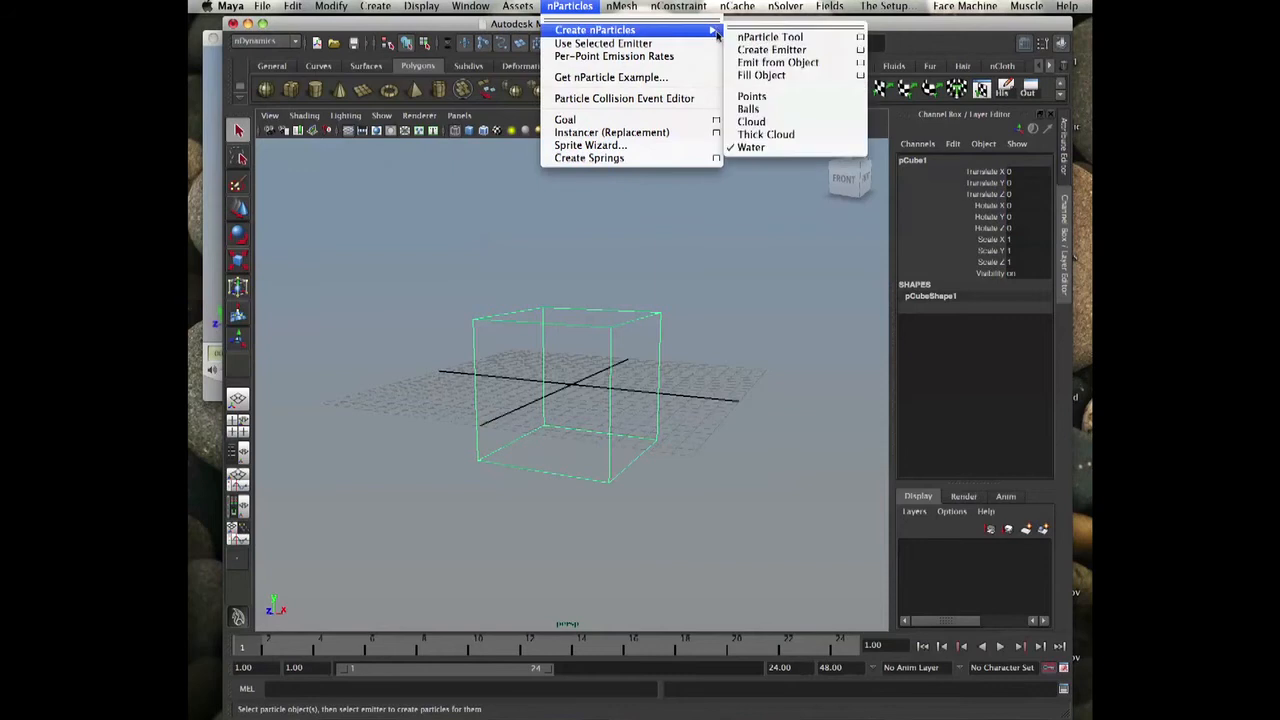
mouse_move(744, 156)
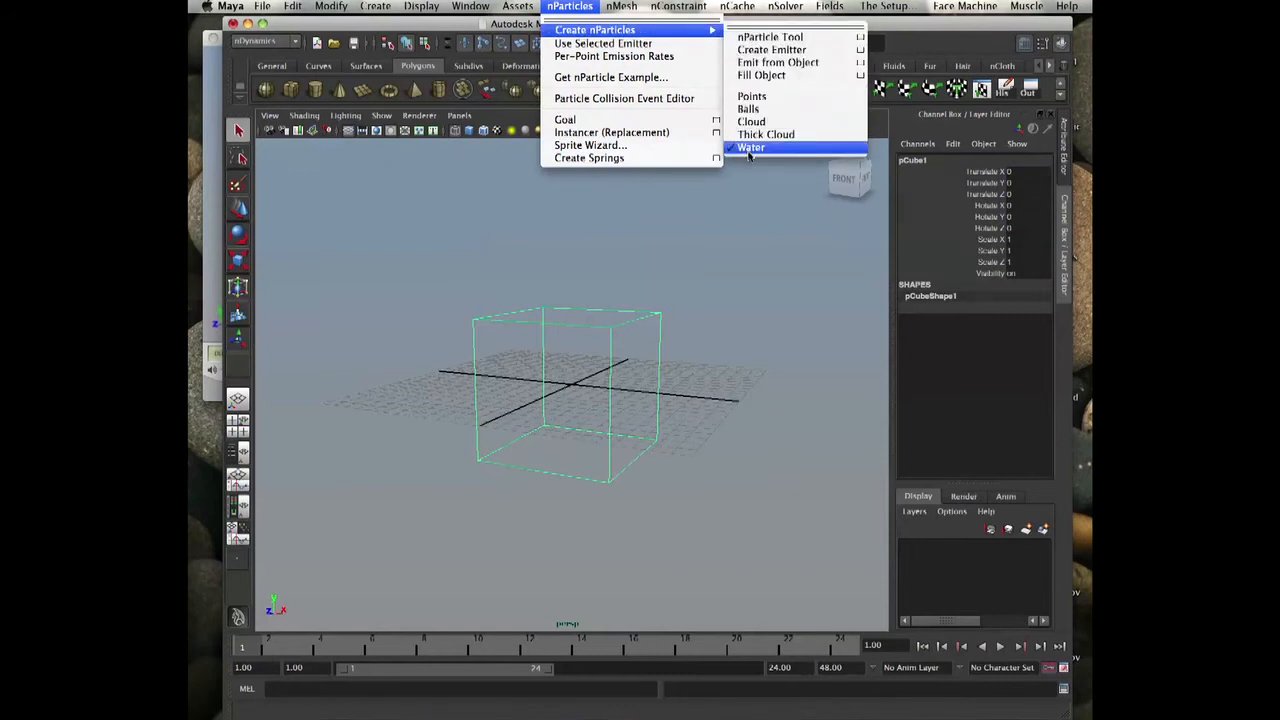
Step: Choose Water as the nParticle creation type and reopen the list to confirm it
click(752, 148)
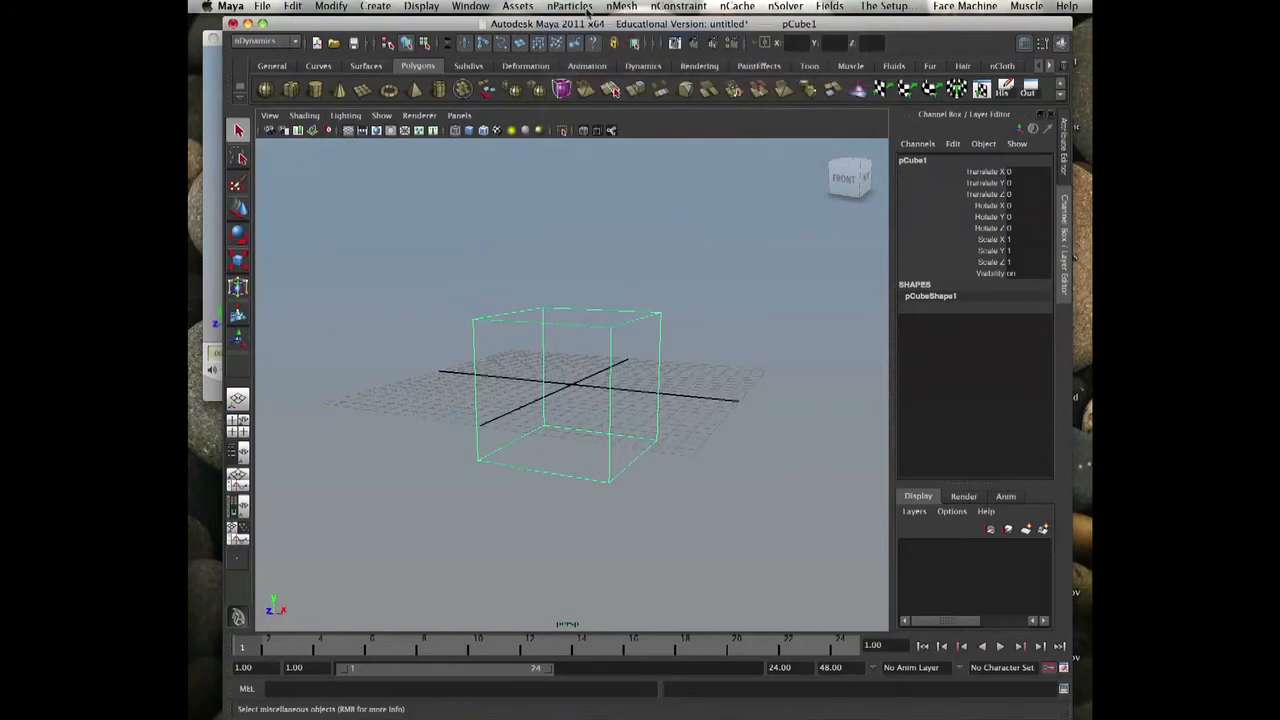
click(570, 6)
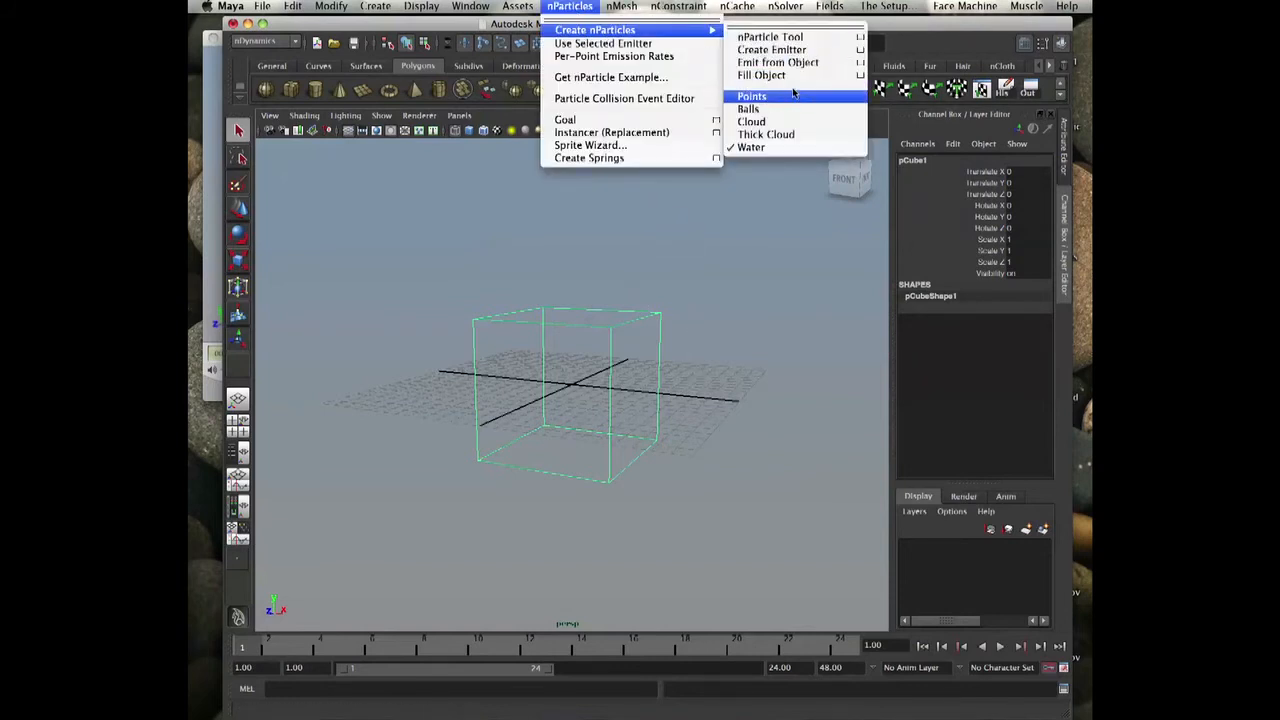